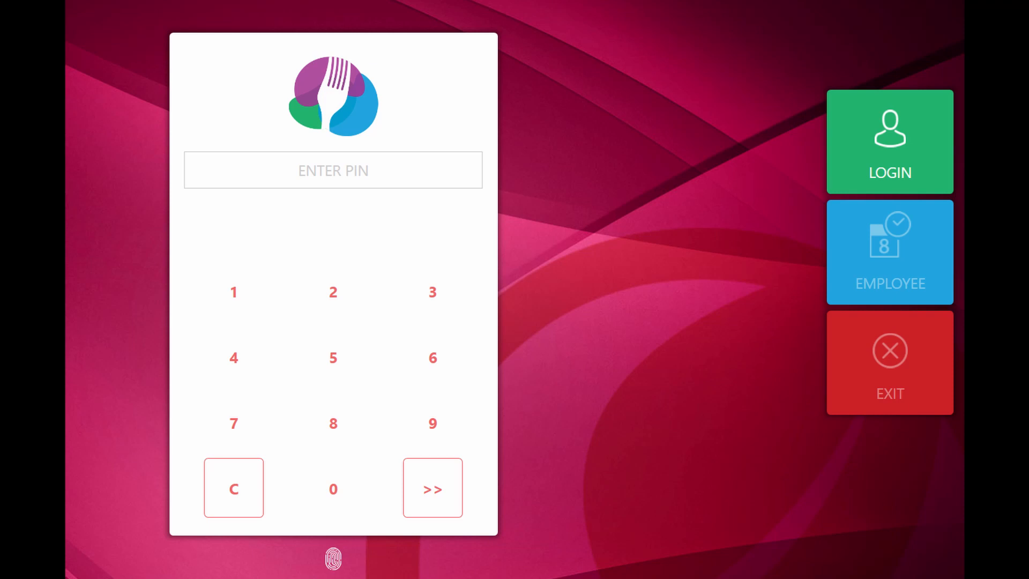
Step: Log in as Admin with the keypad PIN to reach the main function-key menu
{"action": "left_click", "coordinate": [890, 361]}
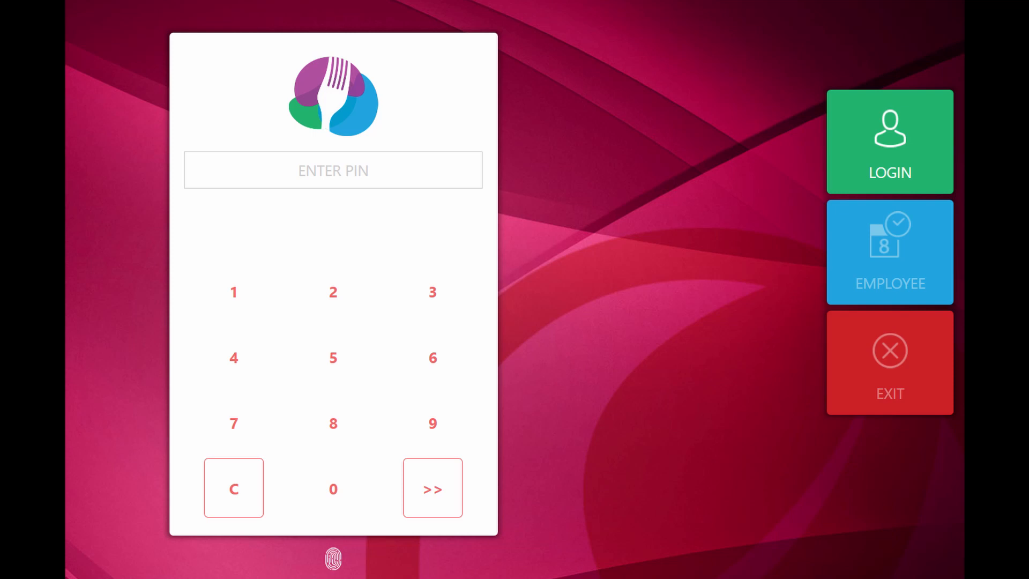
{"action": "left_click", "coordinate": [889, 141]}
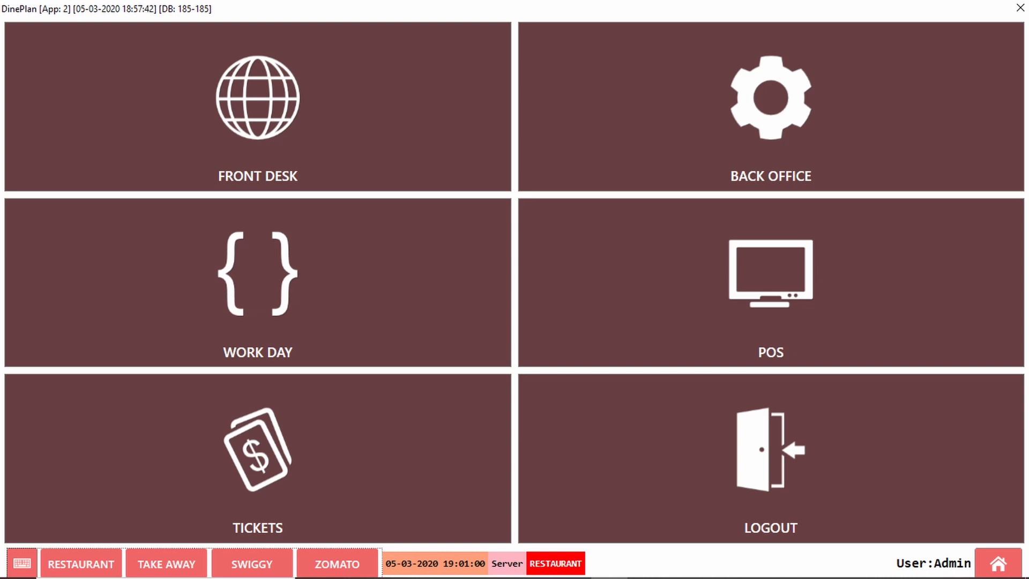
{"action": "left_click", "coordinate": [771, 109]}
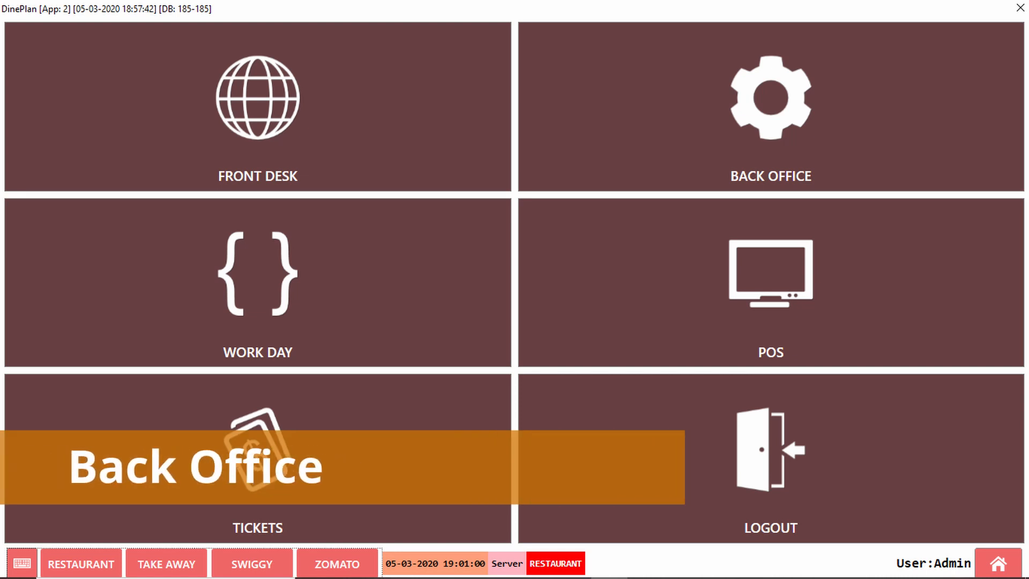